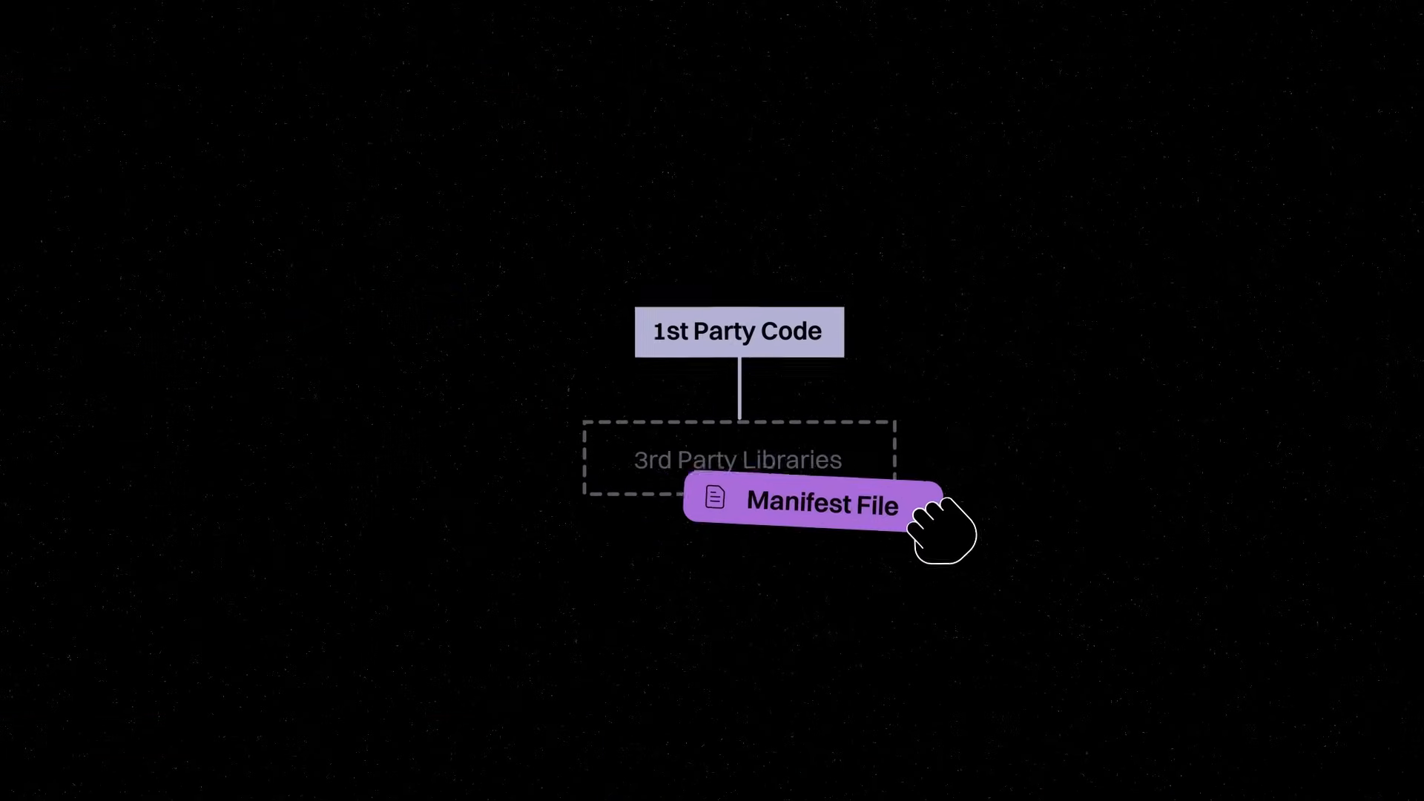
Place the Manifest File card onto the 3rd Party Libraries box and start the analysis scanner.
left_click(819, 504)
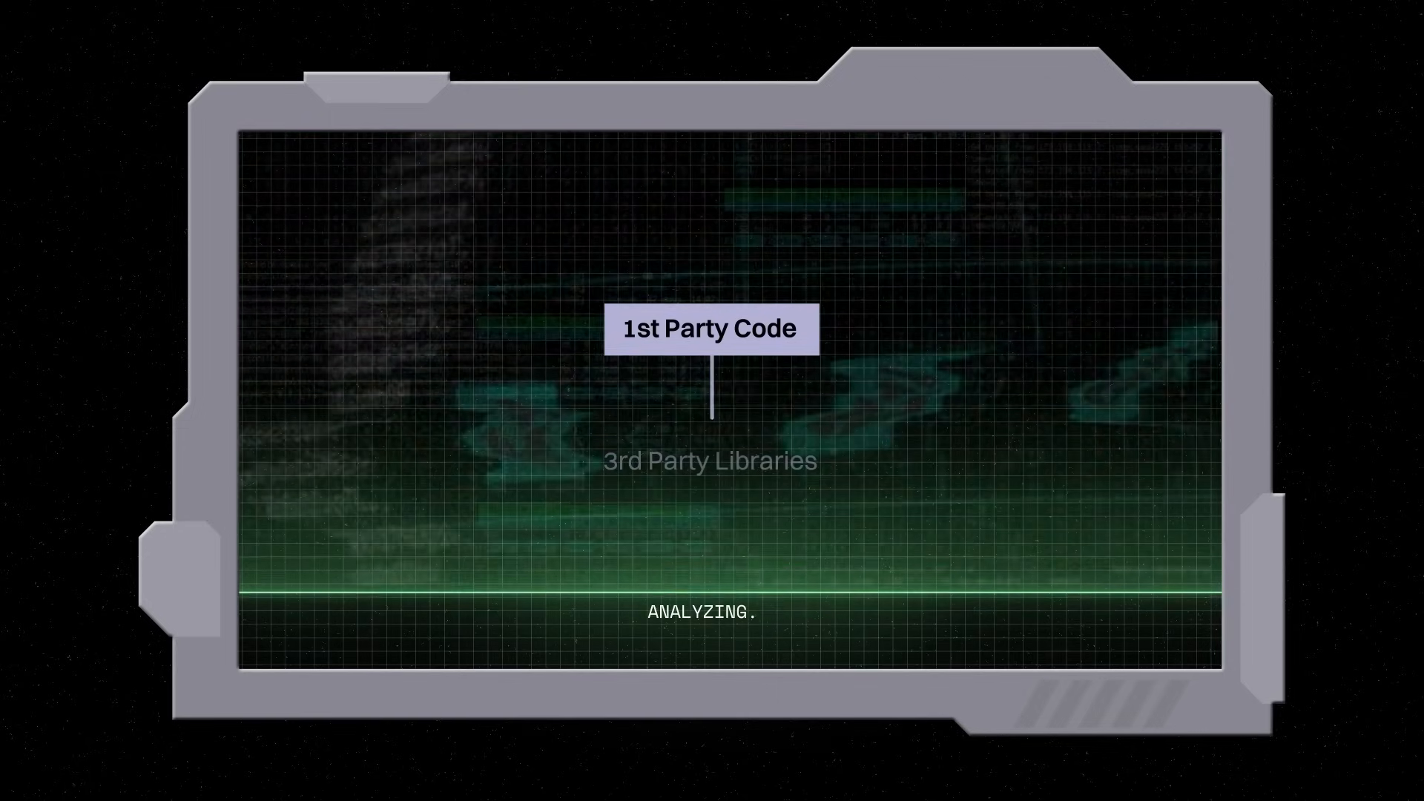